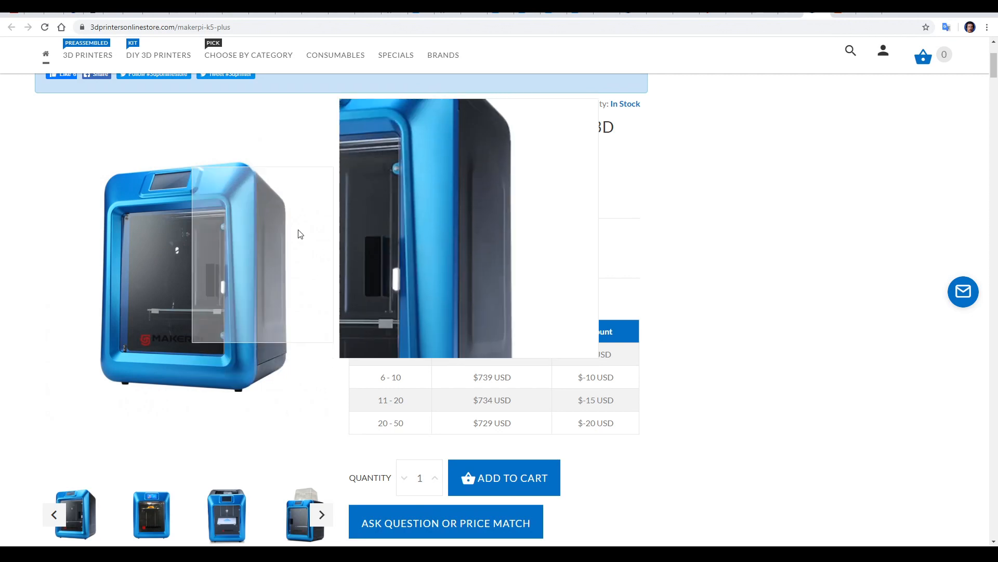
mouse_move(213, 314)
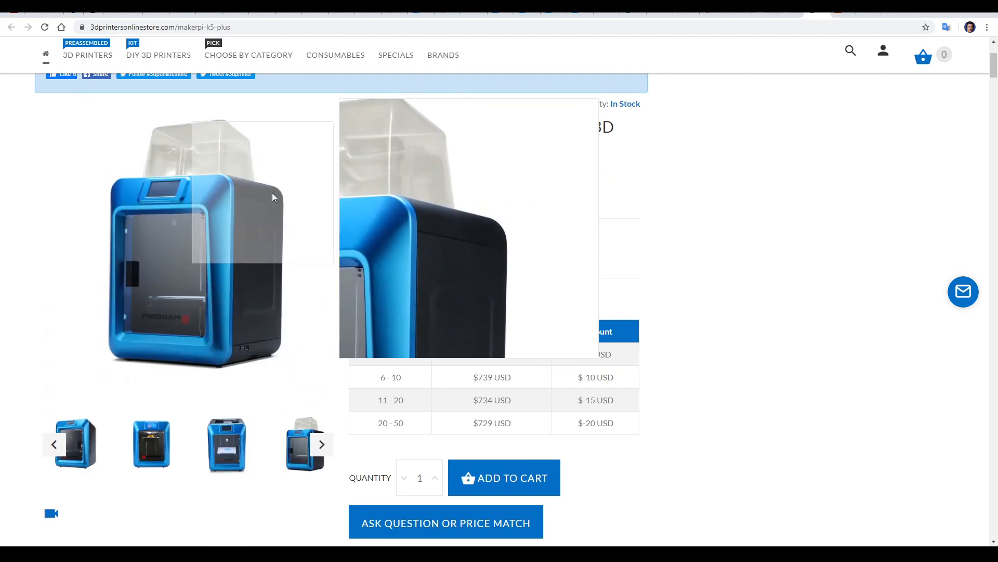
mouse_move(307, 264)
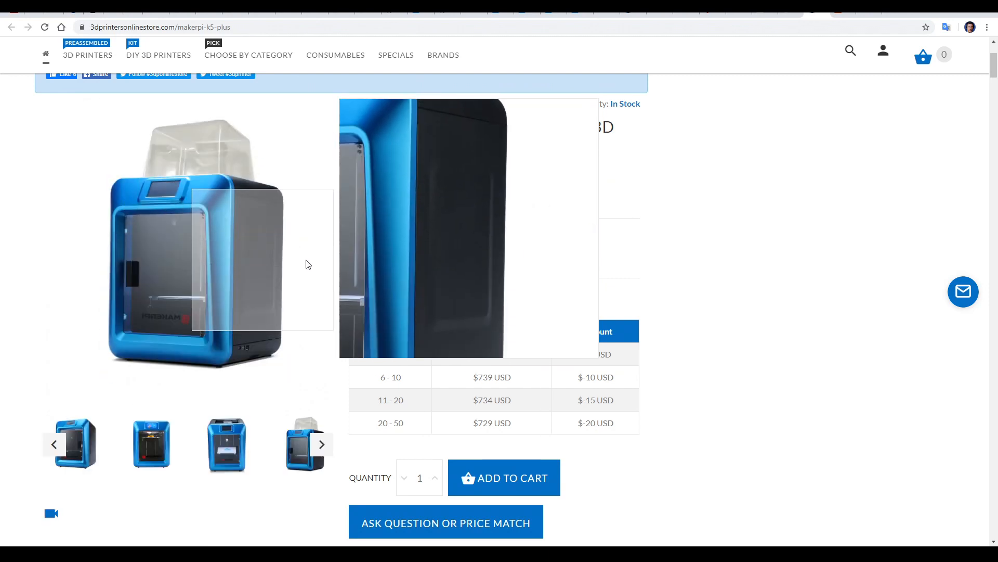
Scroll the MakerPi K5 Plus page past the features list to the Product Parameters table
scroll("down", 3)
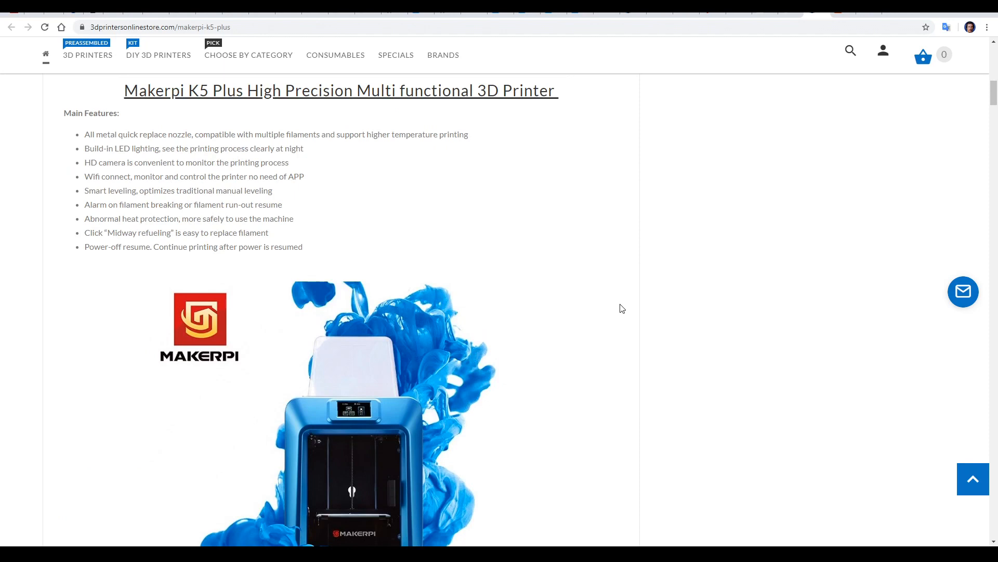
scroll("down", 3)
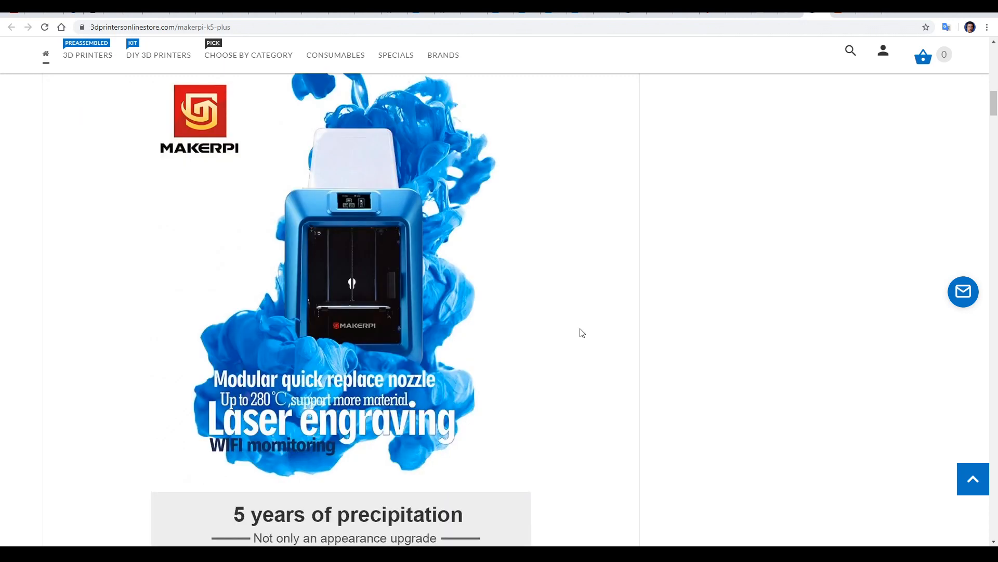
mouse_move(558, 423)
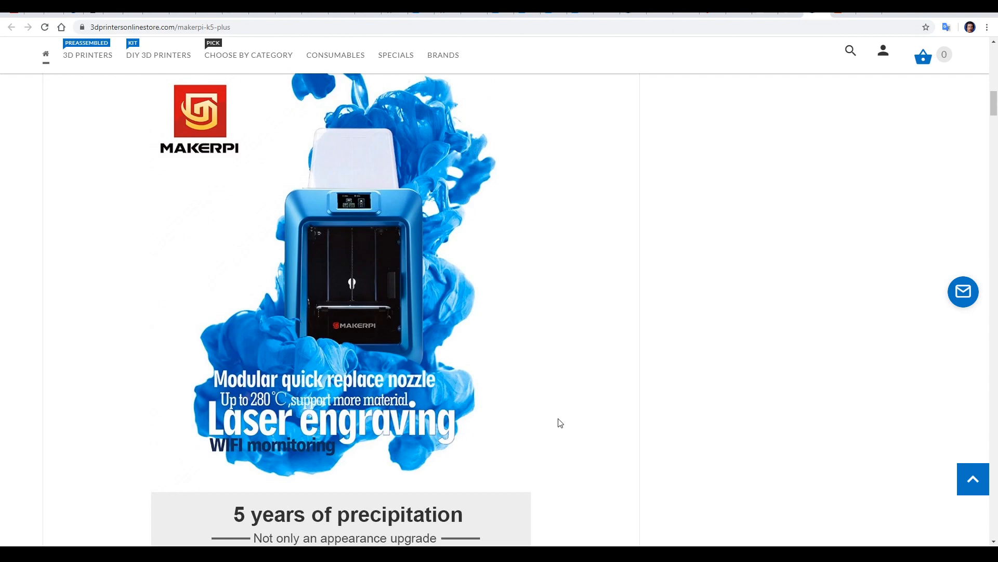
scroll("down", 3)
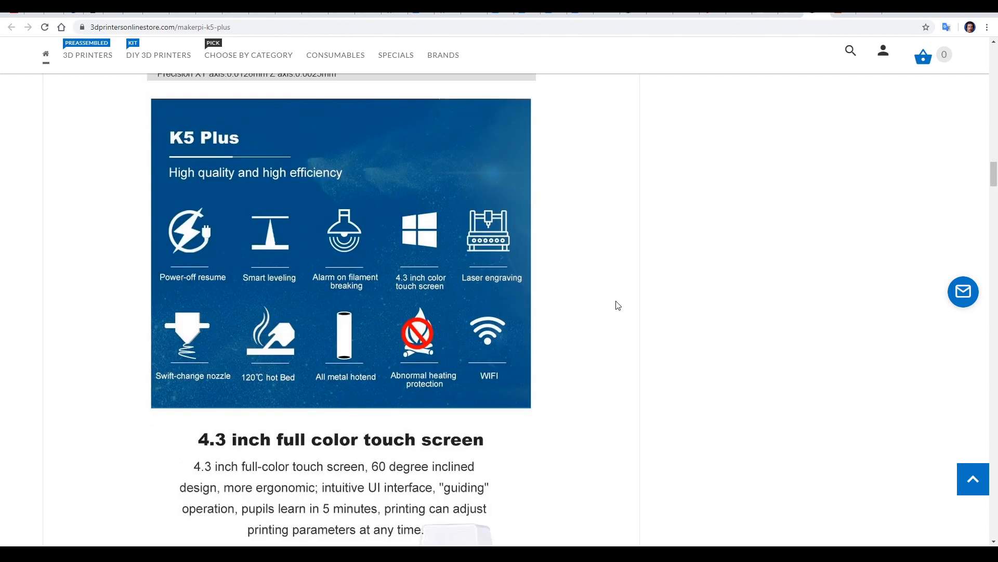
mouse_move(274, 290)
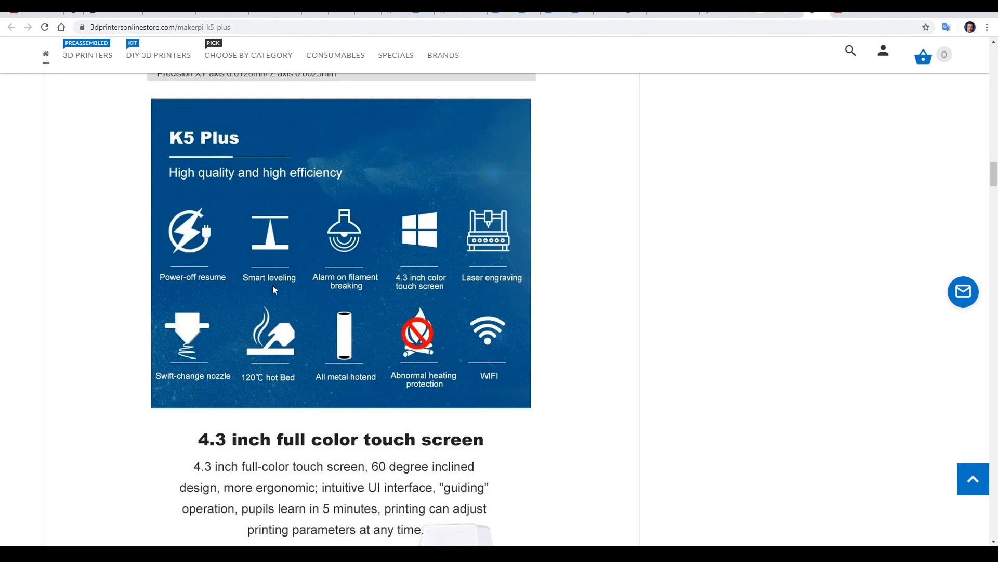
mouse_move(352, 275)
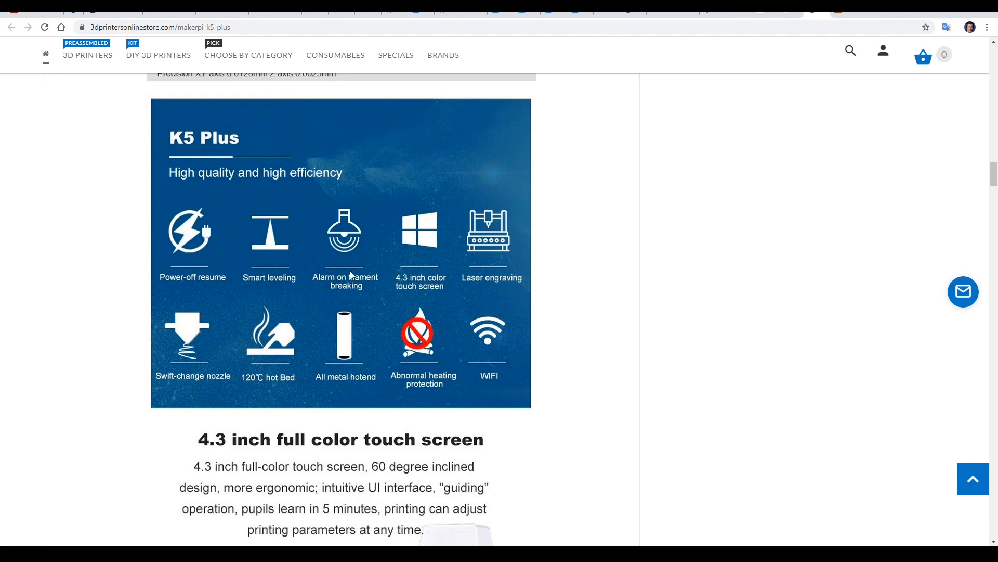
mouse_move(546, 343)
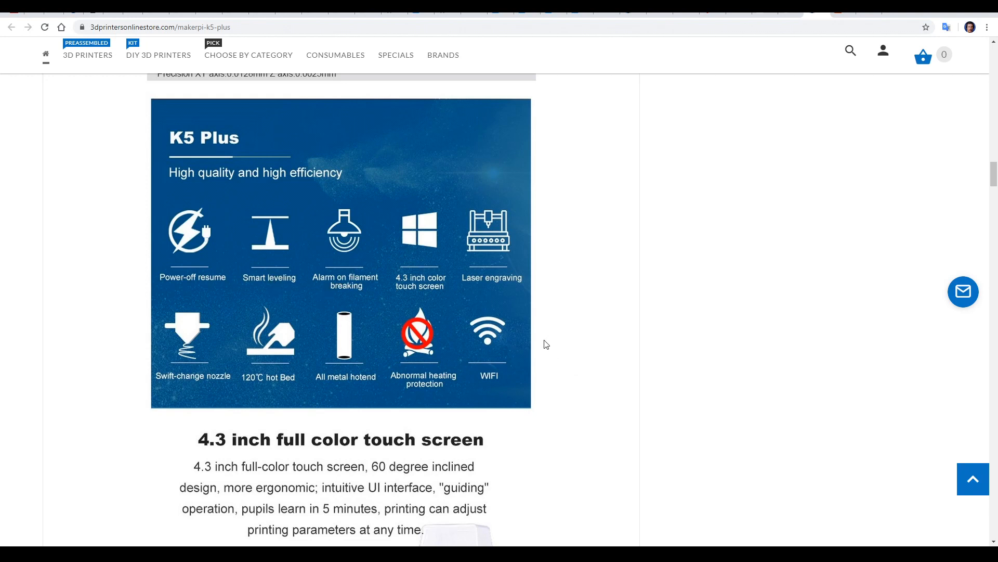
mouse_move(579, 380)
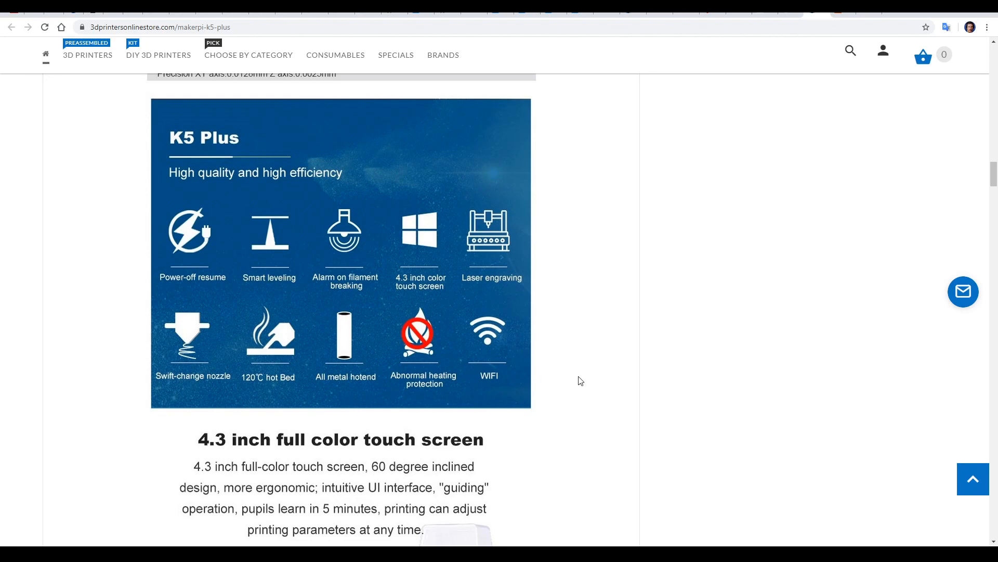
scroll("up", 3)
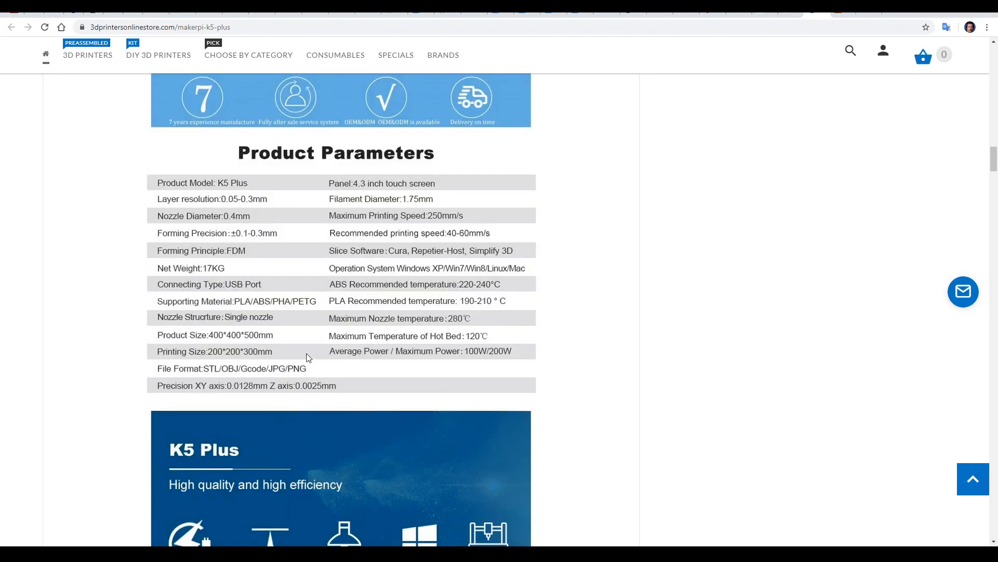
mouse_move(223, 361)
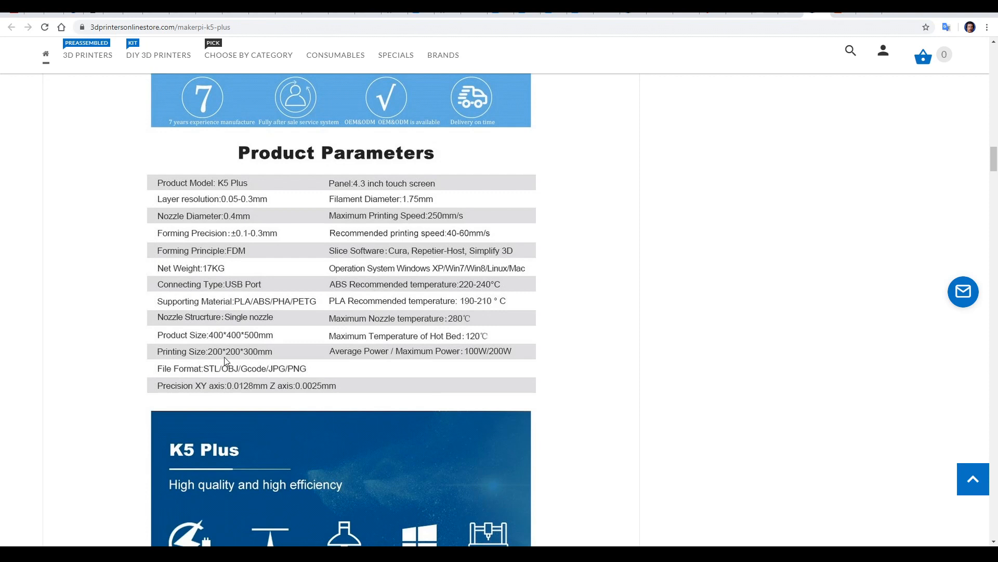
mouse_move(286, 363)
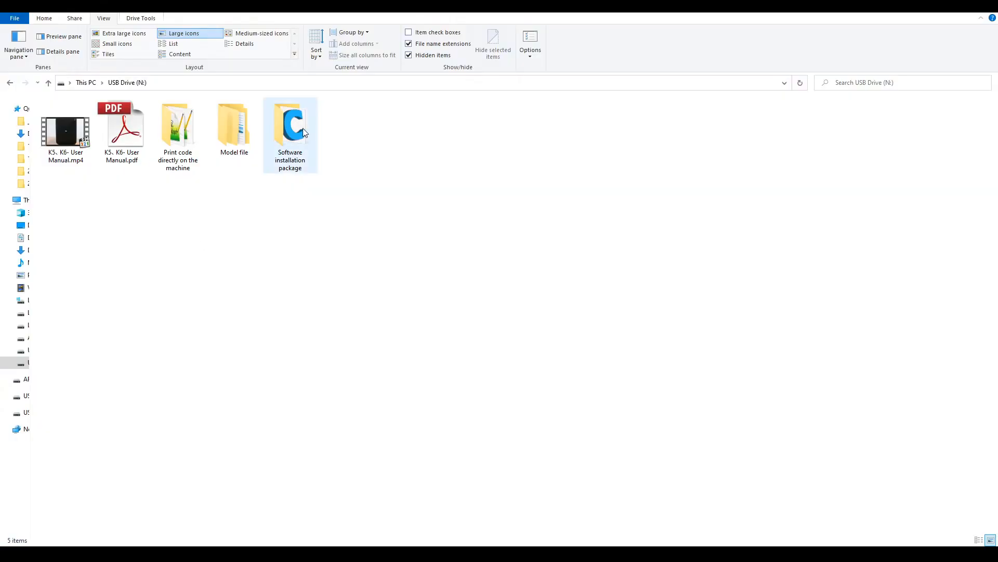
Check the three gcode files in 'Print code directly on the machine', then skim User Manual.mp4
double_click(290, 124)
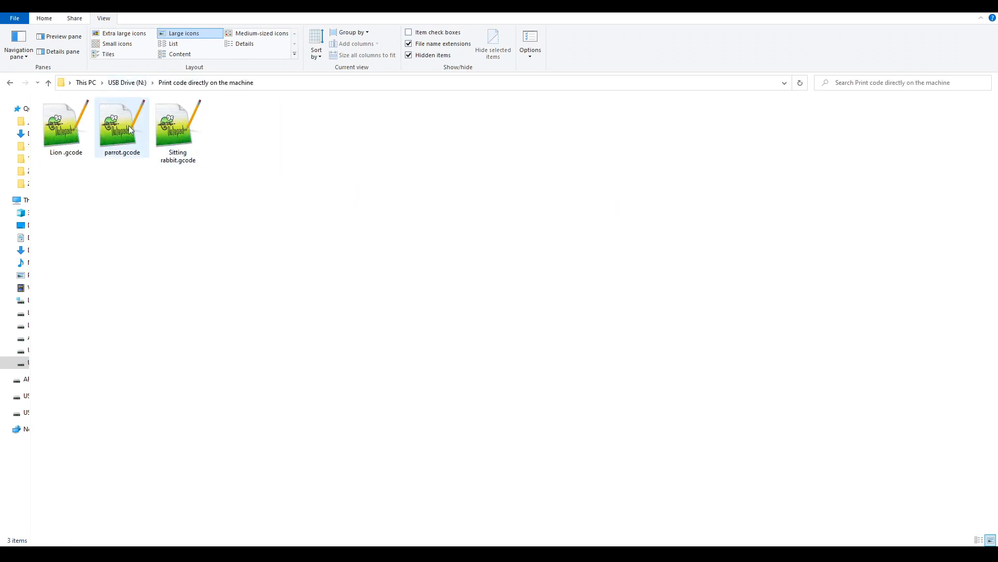
left_click(48, 82)
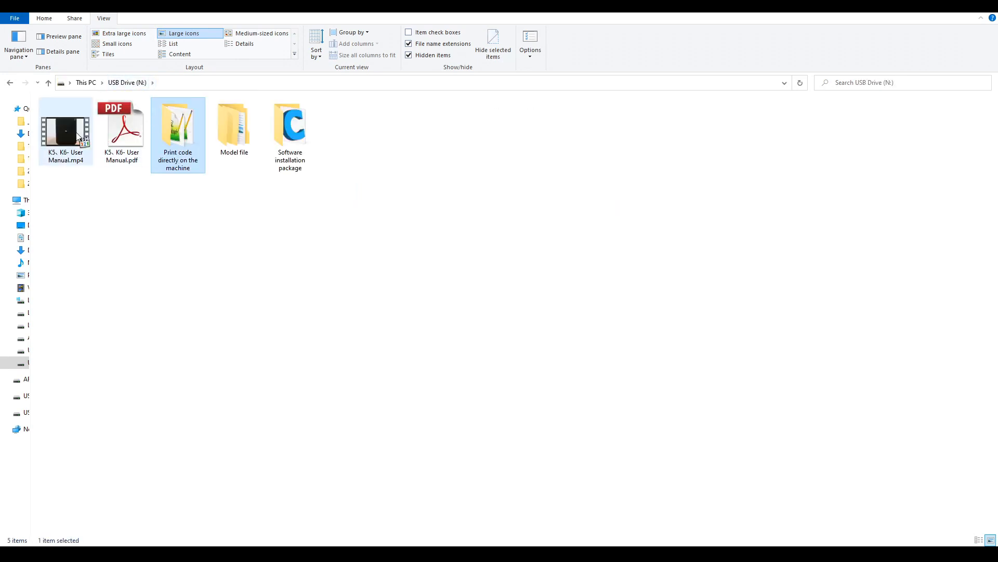
double_click(65, 130)
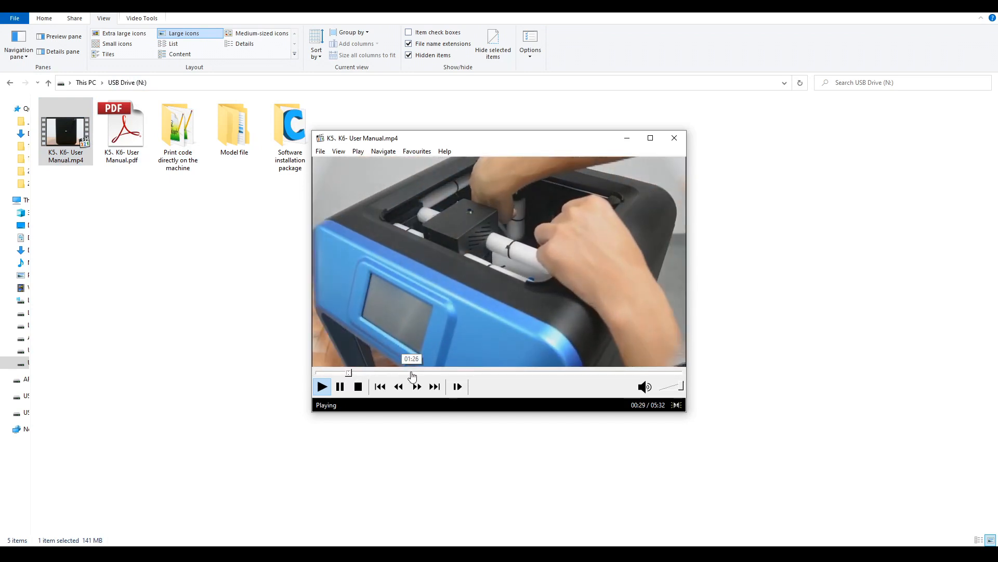
left_click(411, 372)
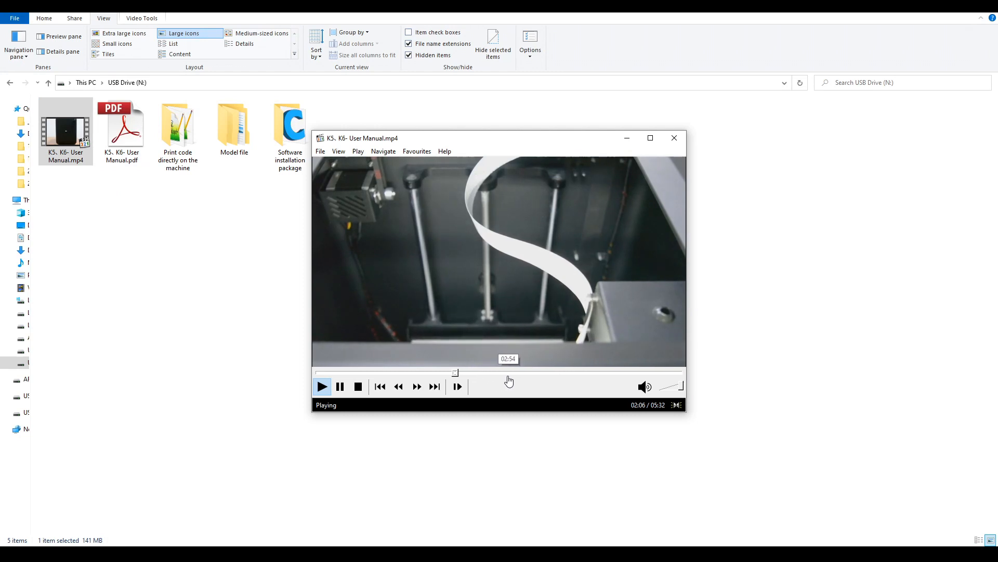
left_click(509, 372)
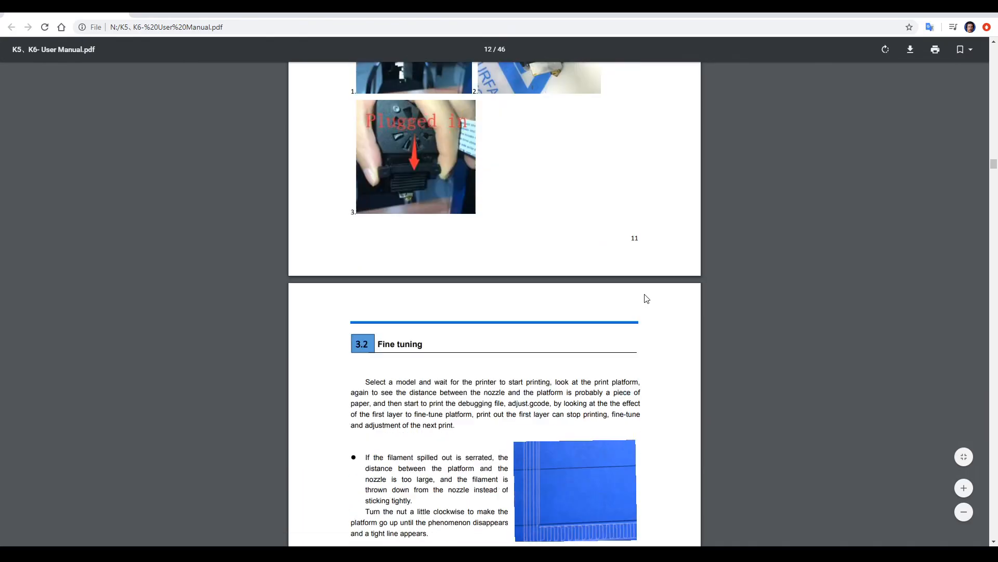
Scroll User Manual.pdf from section 3.2 Fine tuning to Chapter 4 Printer functions
scroll("down", 3)
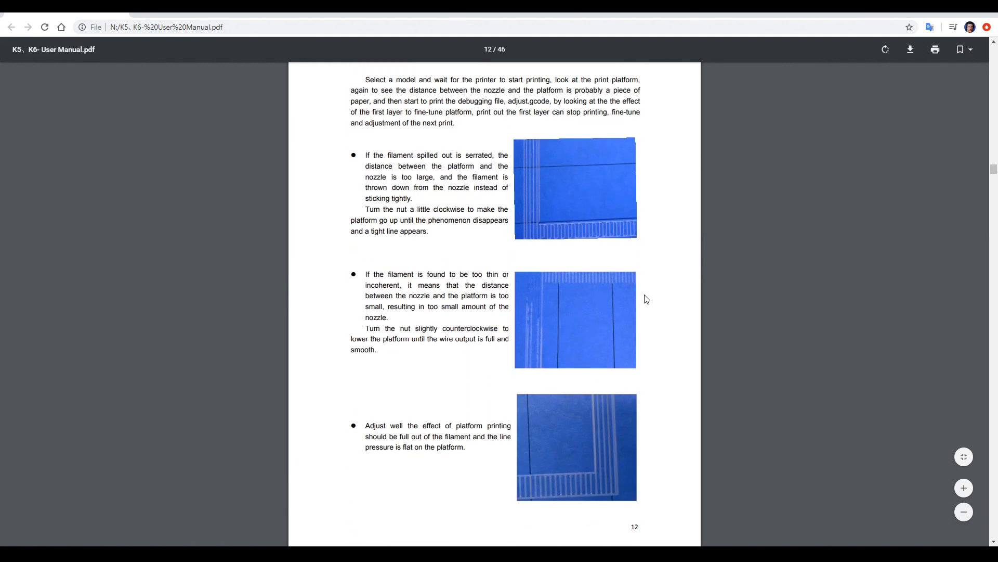
scroll("up", 3)
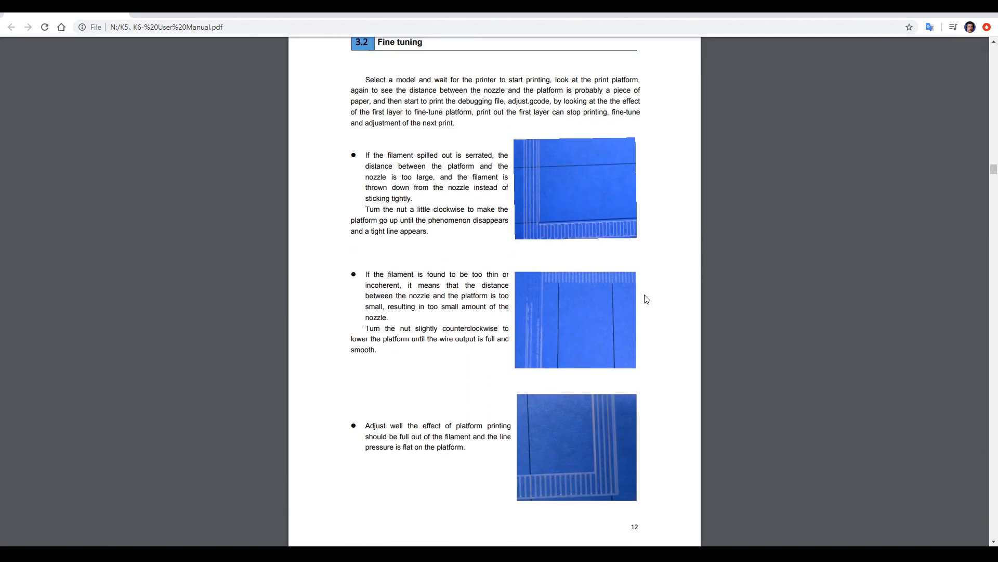
scroll("down", 3)
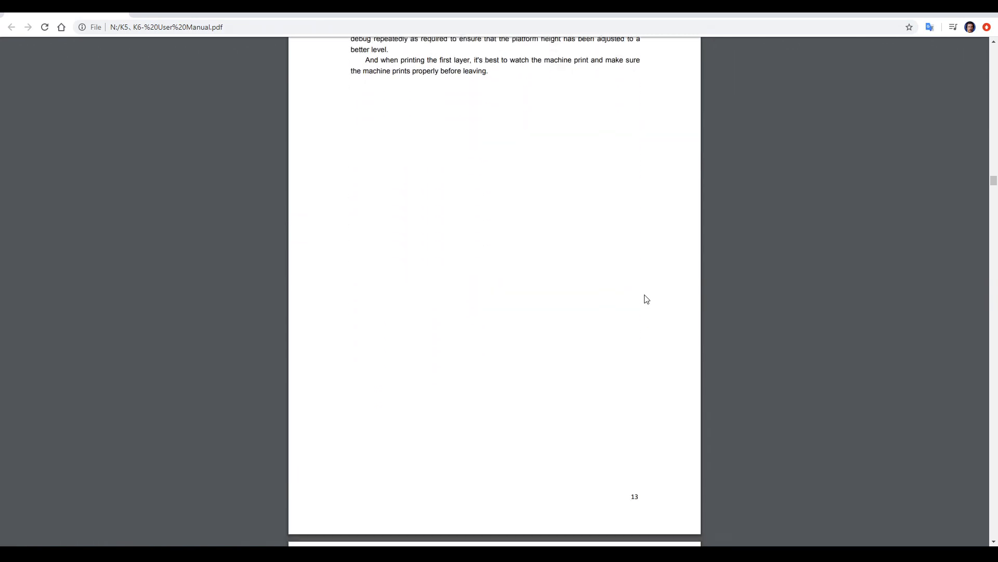
scroll("down", 3)
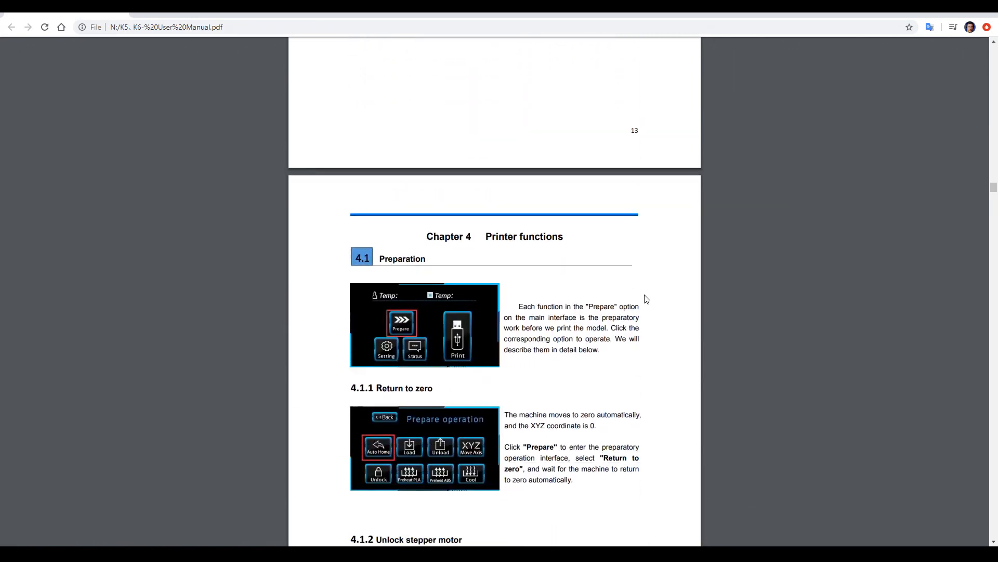
scroll("down", 3)
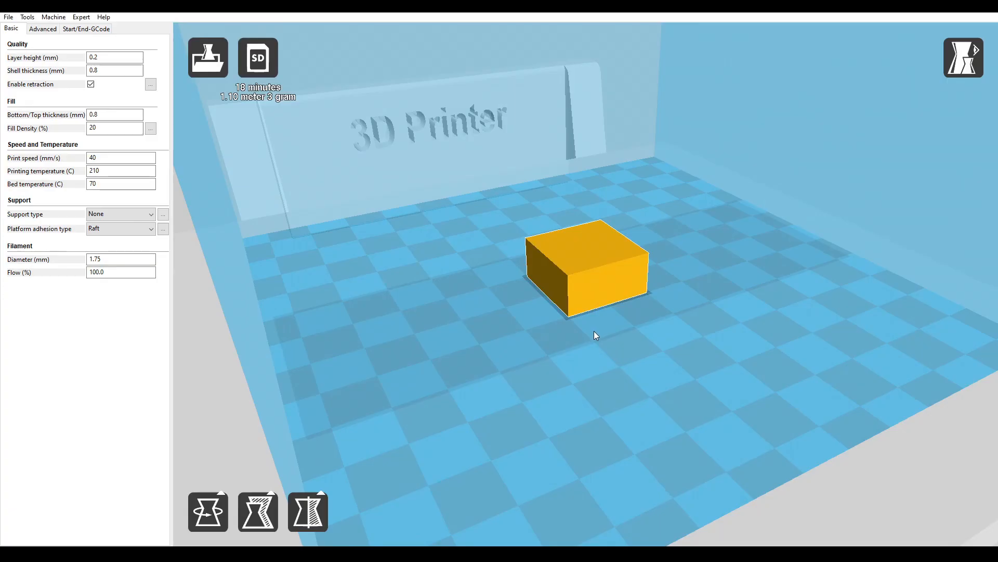
mouse_move(594, 329)
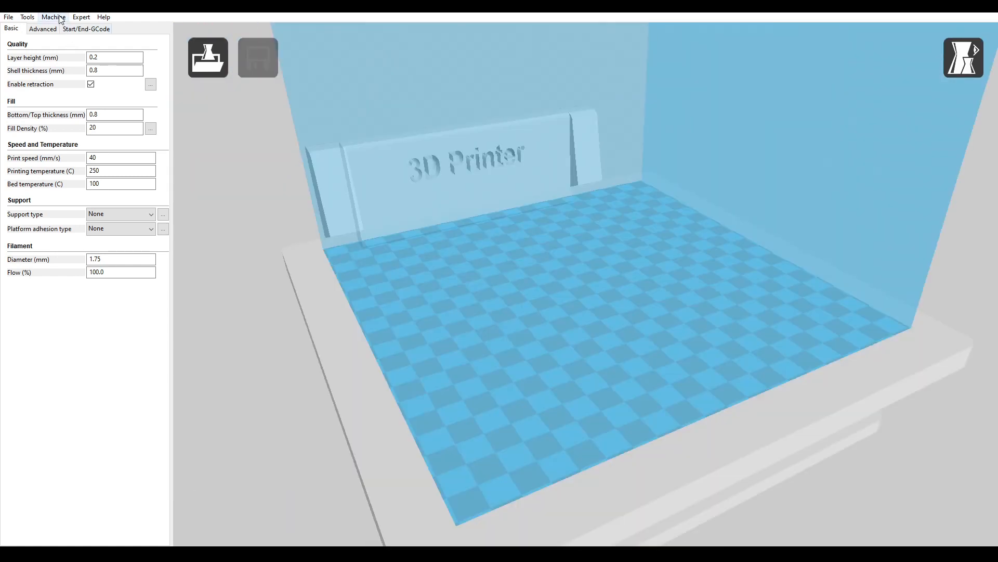
View old Cura's Advanced settings tab, then return to the Basic tab
left_click(54, 16)
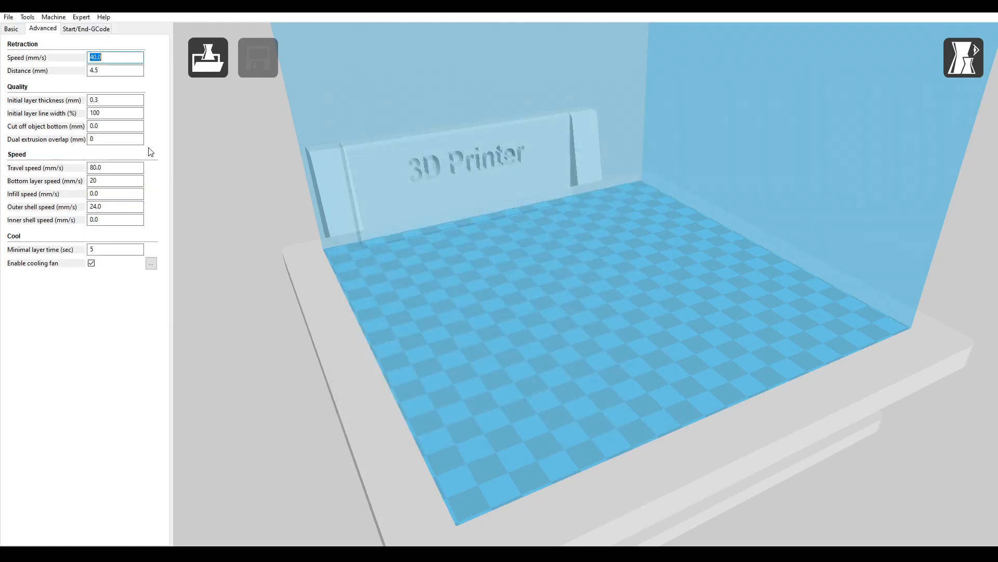
left_click(11, 29)
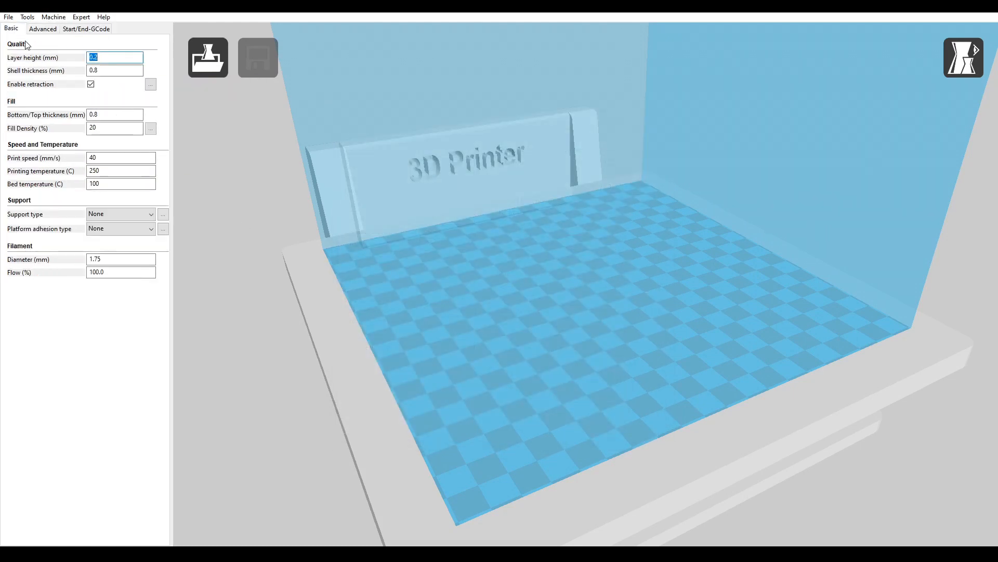